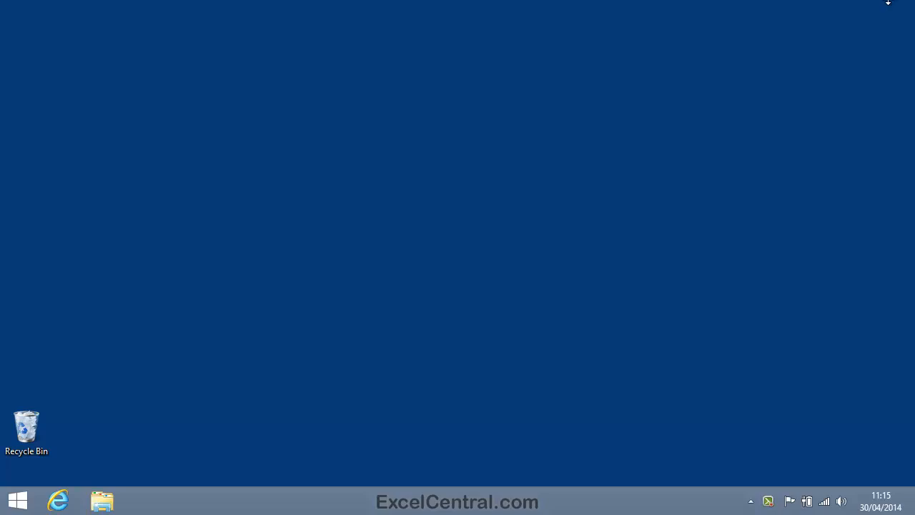
# - Launch Excel 2013 from the Windows 8 Start screen
pyautogui.click(14, 501)
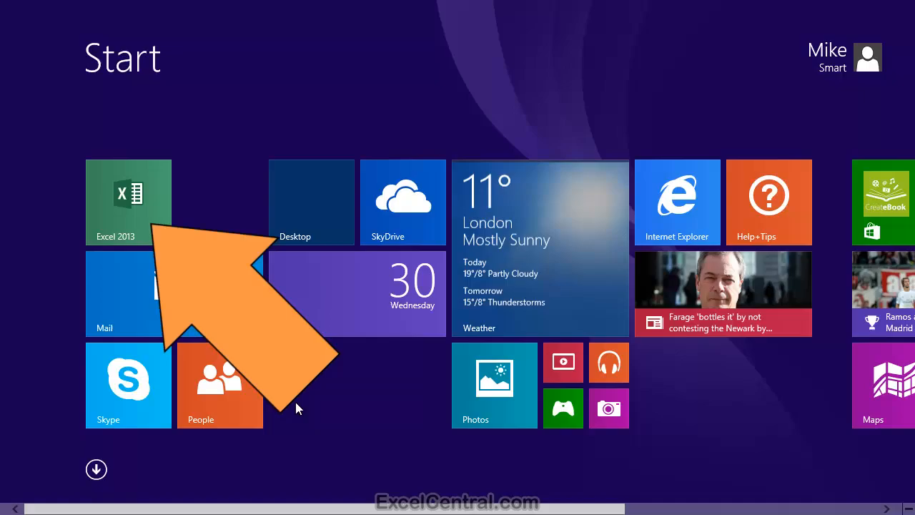
pyautogui.click(128, 201)
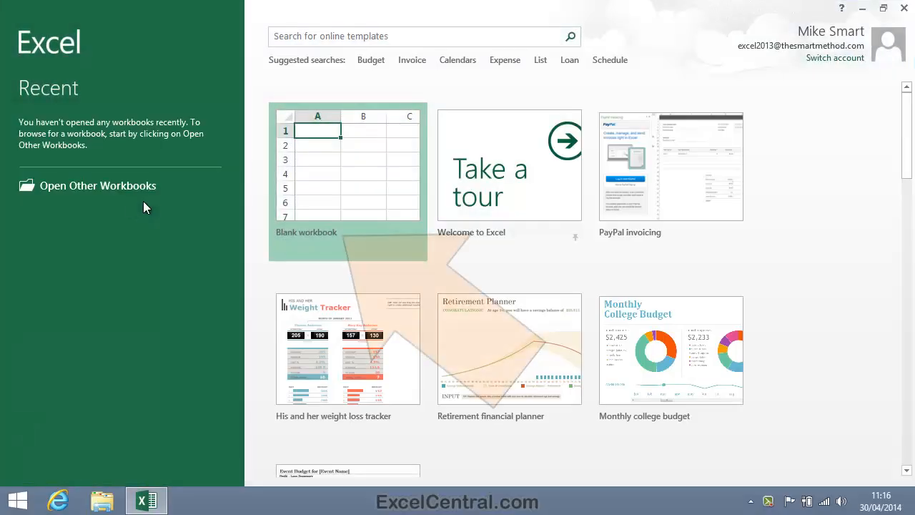
# - Create a new blank workbook, Book1, from the template gallery
pyautogui.click(348, 179)
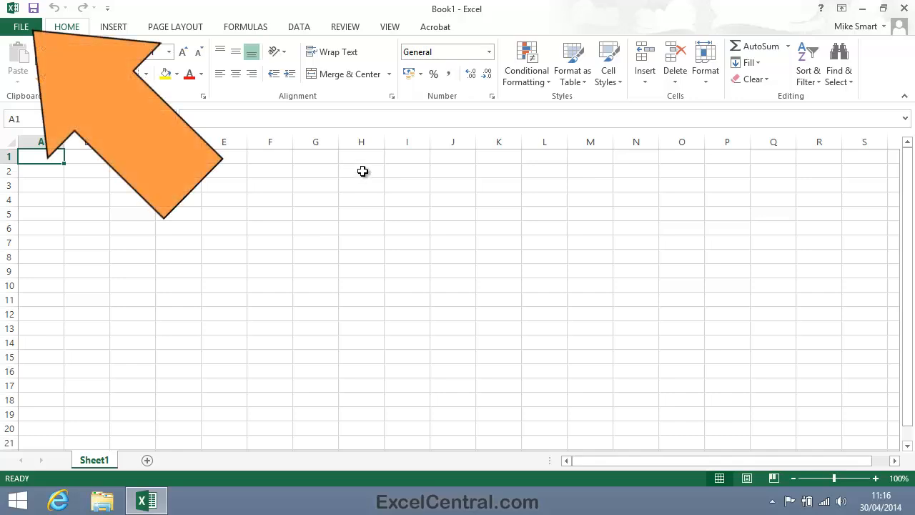
# - Set the Office Theme to Light Gray in Excel Options and apply it
pyautogui.click(20, 27)
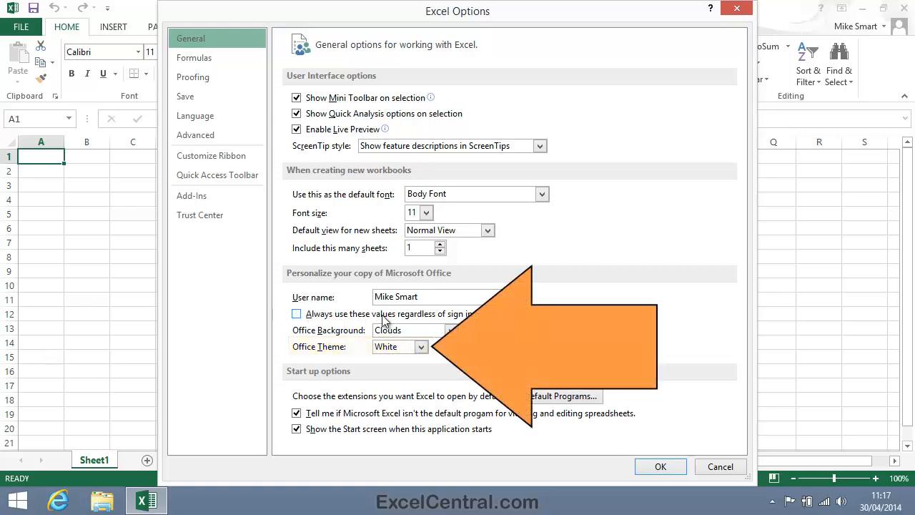
pyautogui.click(421, 346)
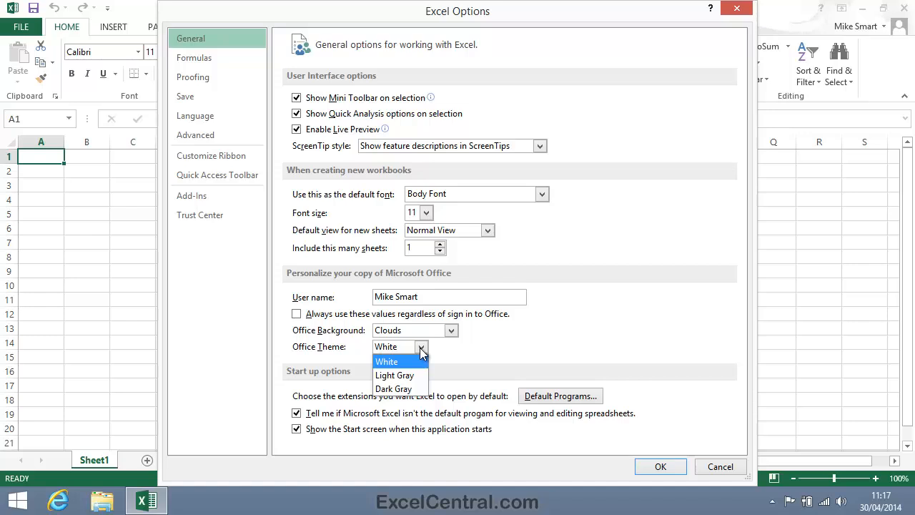
pyautogui.moveTo(395, 376)
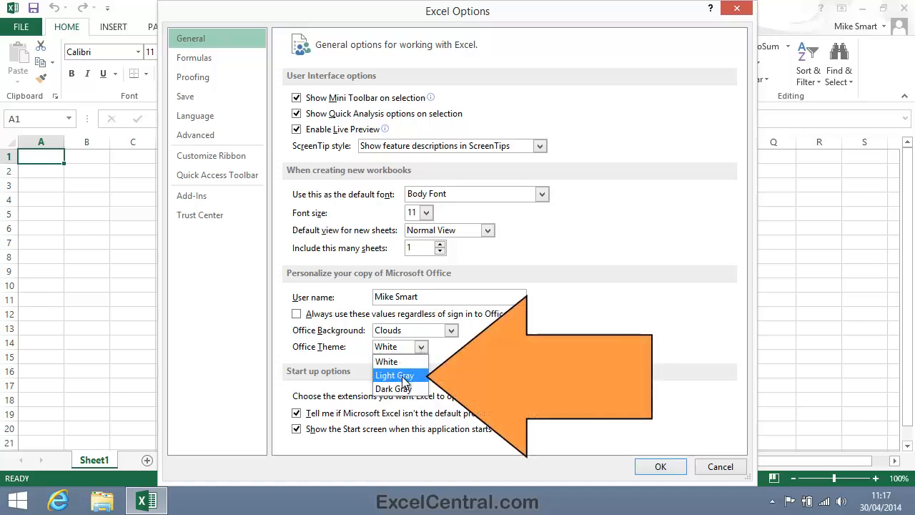
pyautogui.click(395, 375)
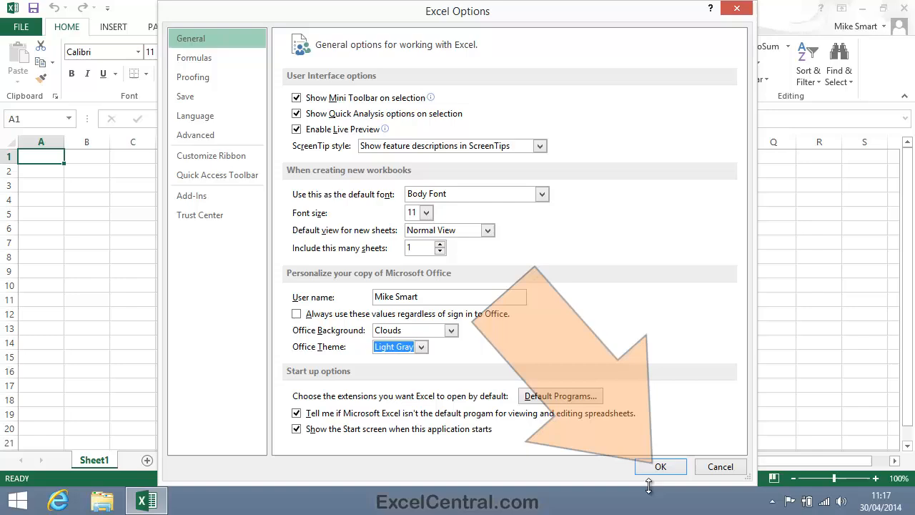
pyautogui.click(661, 467)
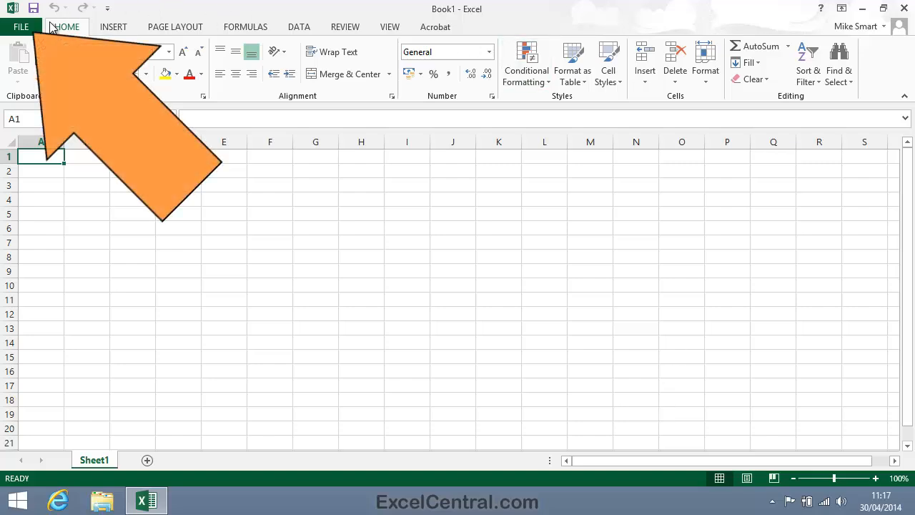
# - Show the File backstage on its Open page
pyautogui.click(21, 27)
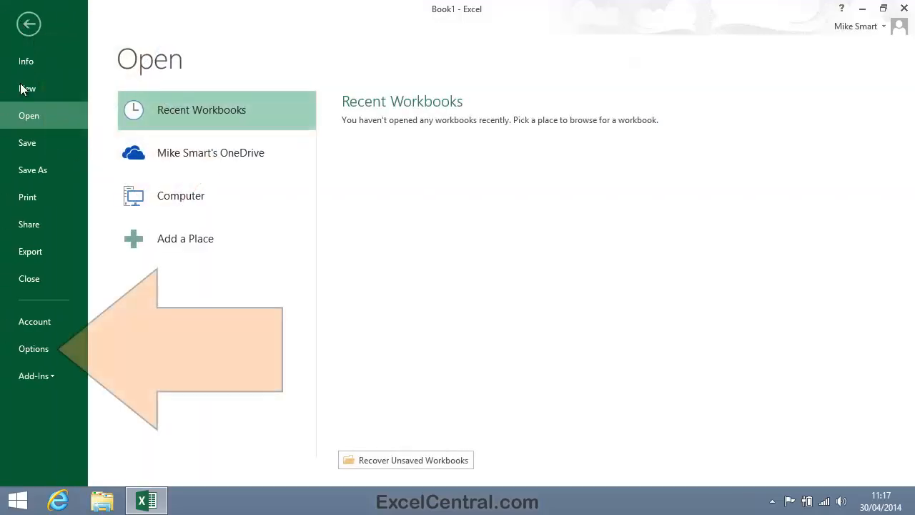
# - Set the Office Theme to Dark Gray in Excel Options and apply it
pyautogui.click(34, 349)
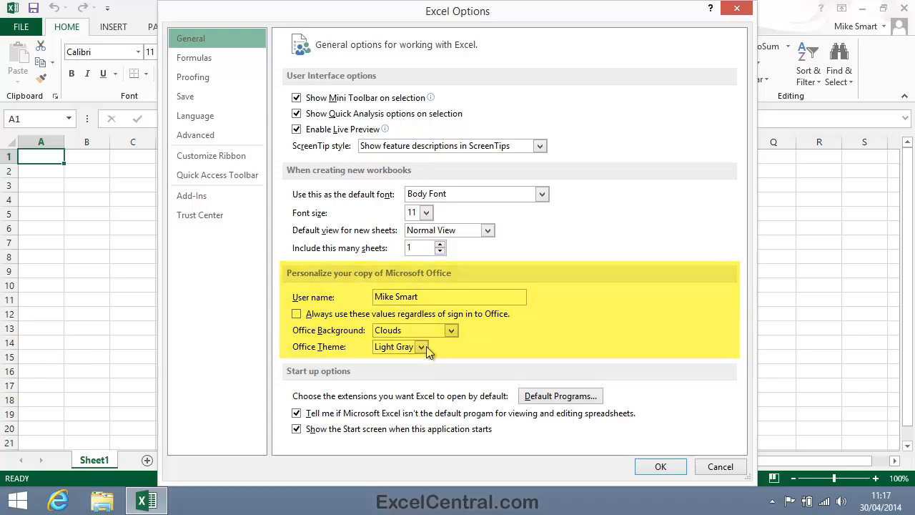
pyautogui.click(422, 346)
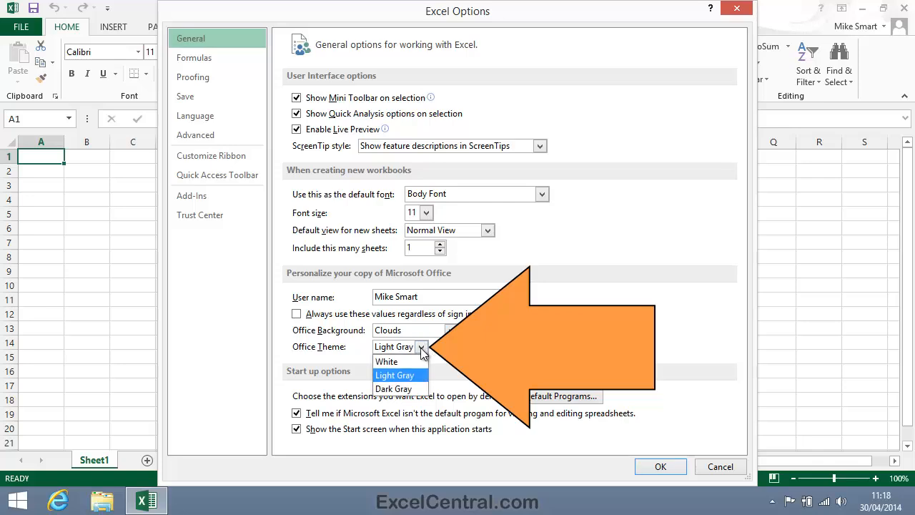
pyautogui.click(392, 388)
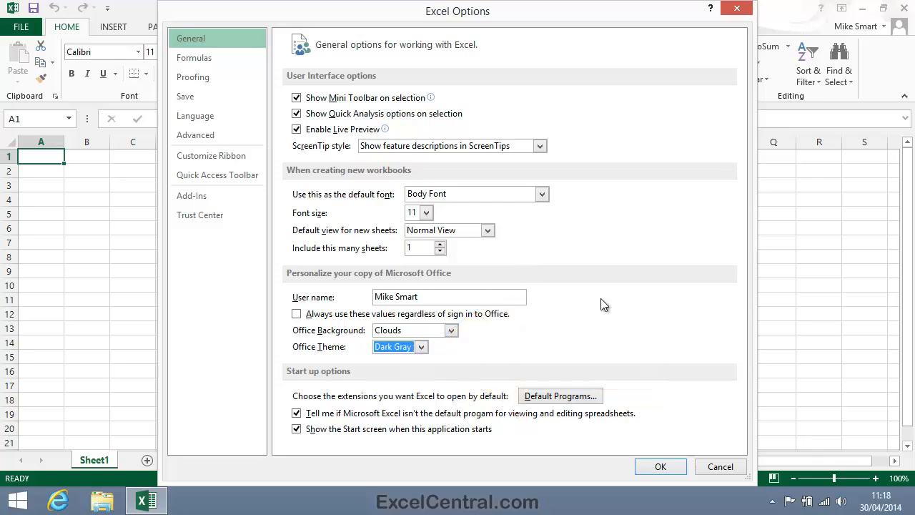
pyautogui.click(660, 467)
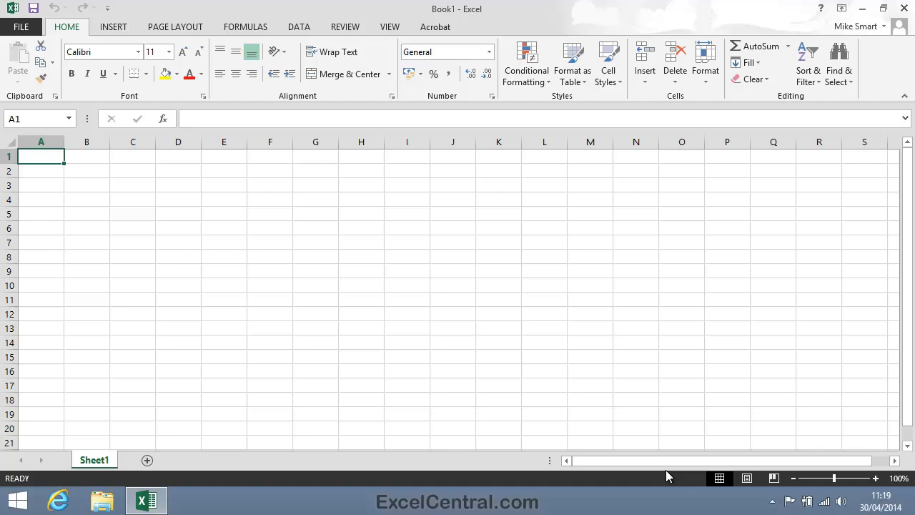
# - Show the File backstage on its Open page again
pyautogui.click(21, 27)
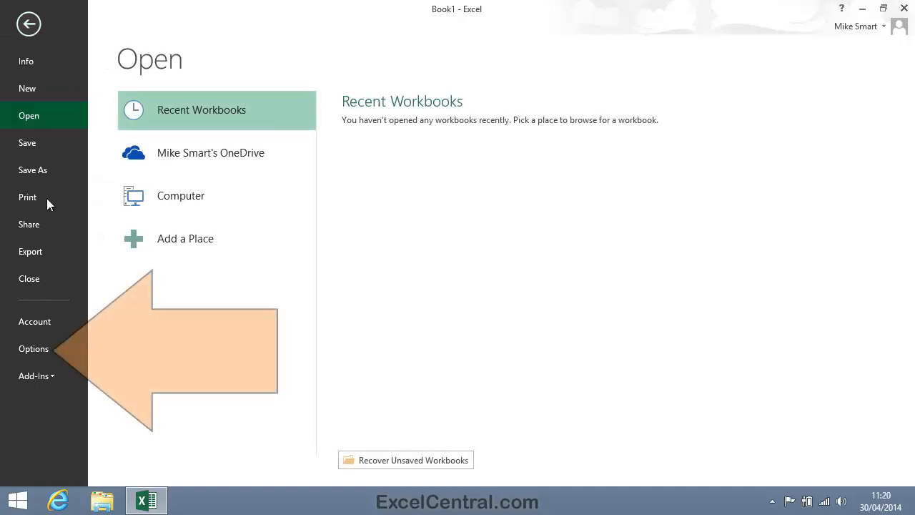
# - Set the Office Background to No Background in Excel Options and apply it
pyautogui.click(34, 349)
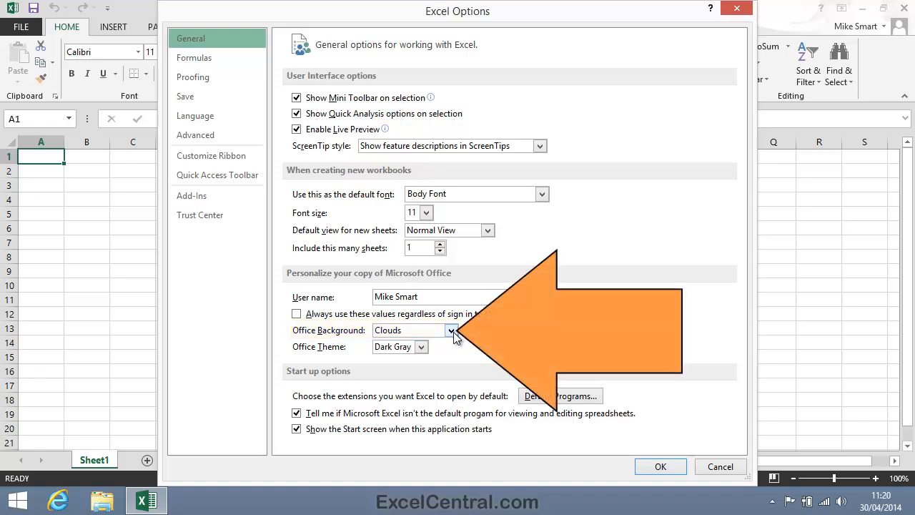
pyautogui.click(451, 329)
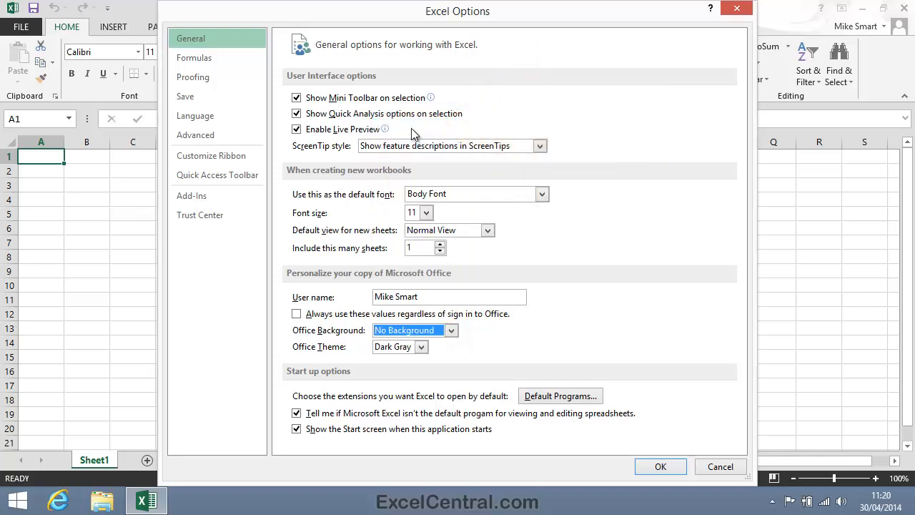
pyautogui.click(660, 466)
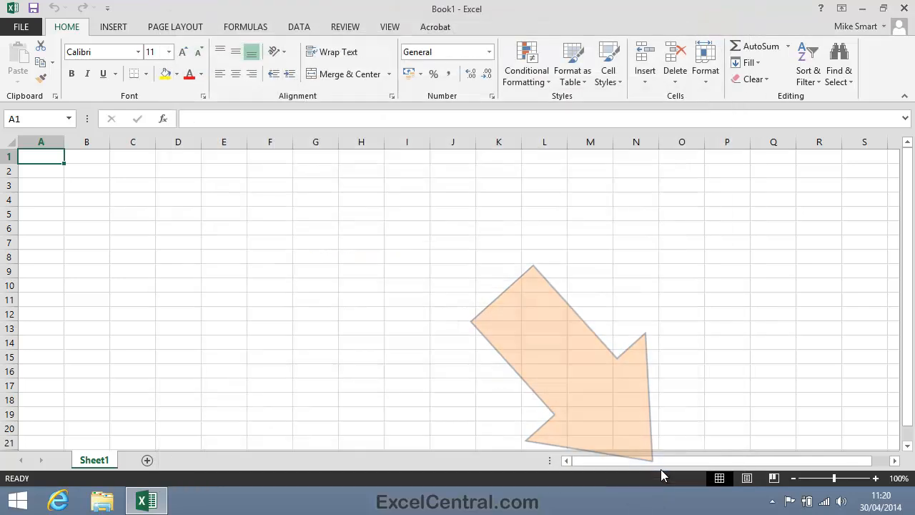